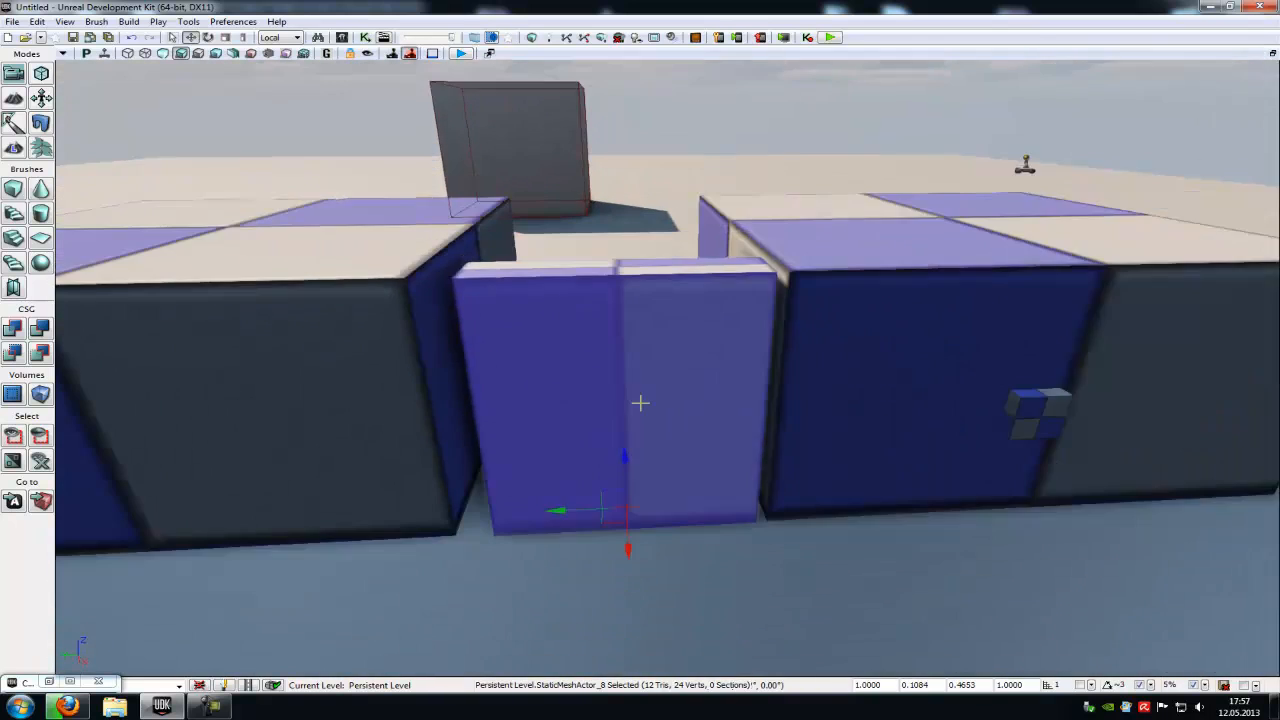
- Convert the door StaticMeshActor into a mover (InterpActor) with a Kismet Matinee node
right_click(643, 403)
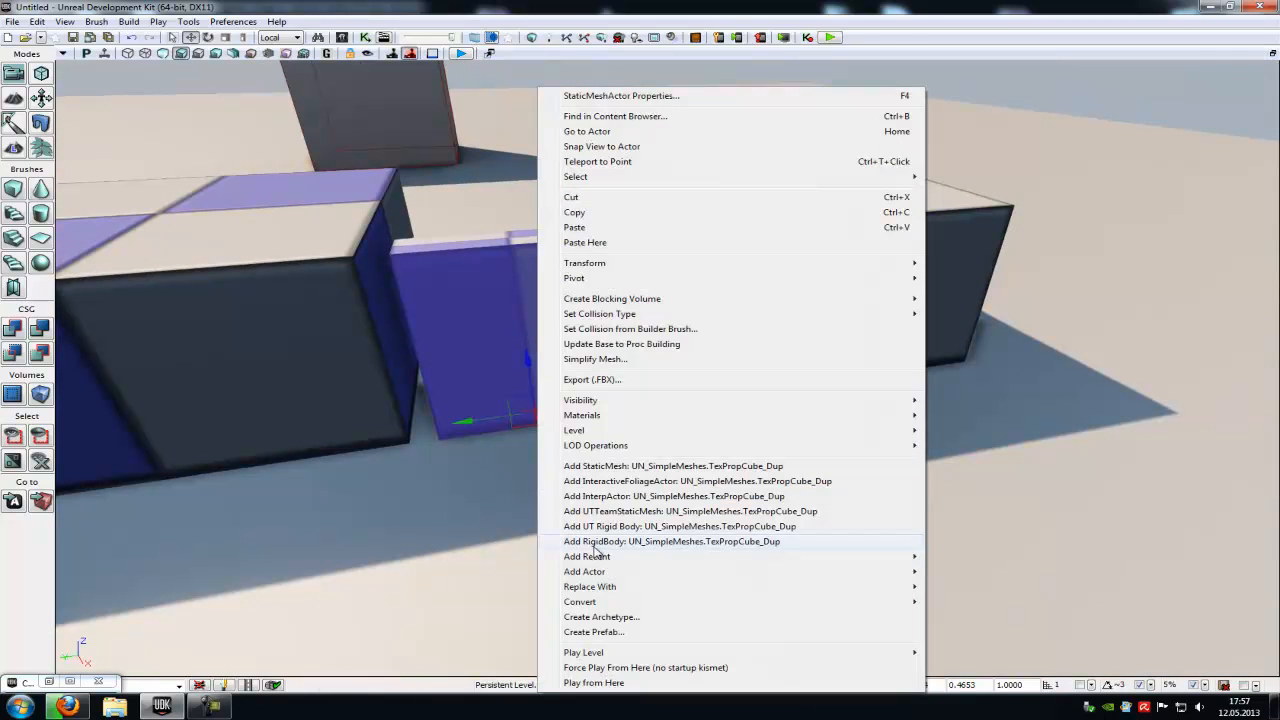
mouse_move(580, 601)
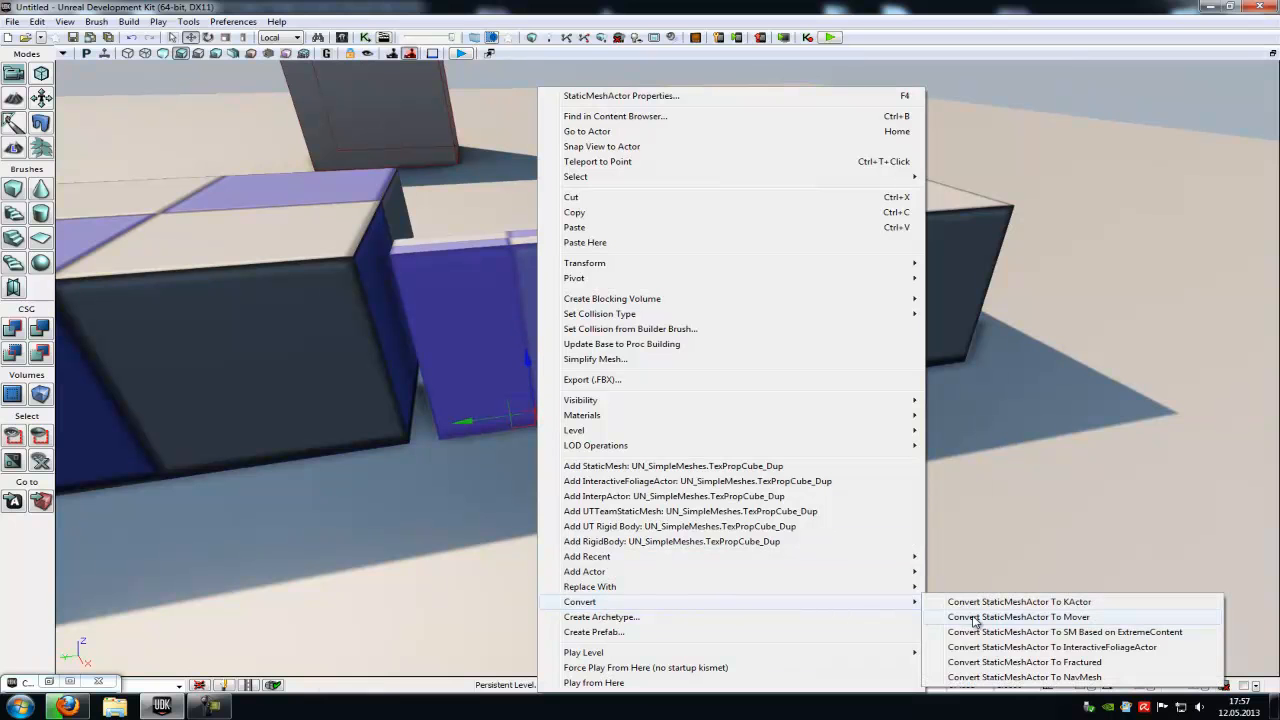
left_click(1002, 617)
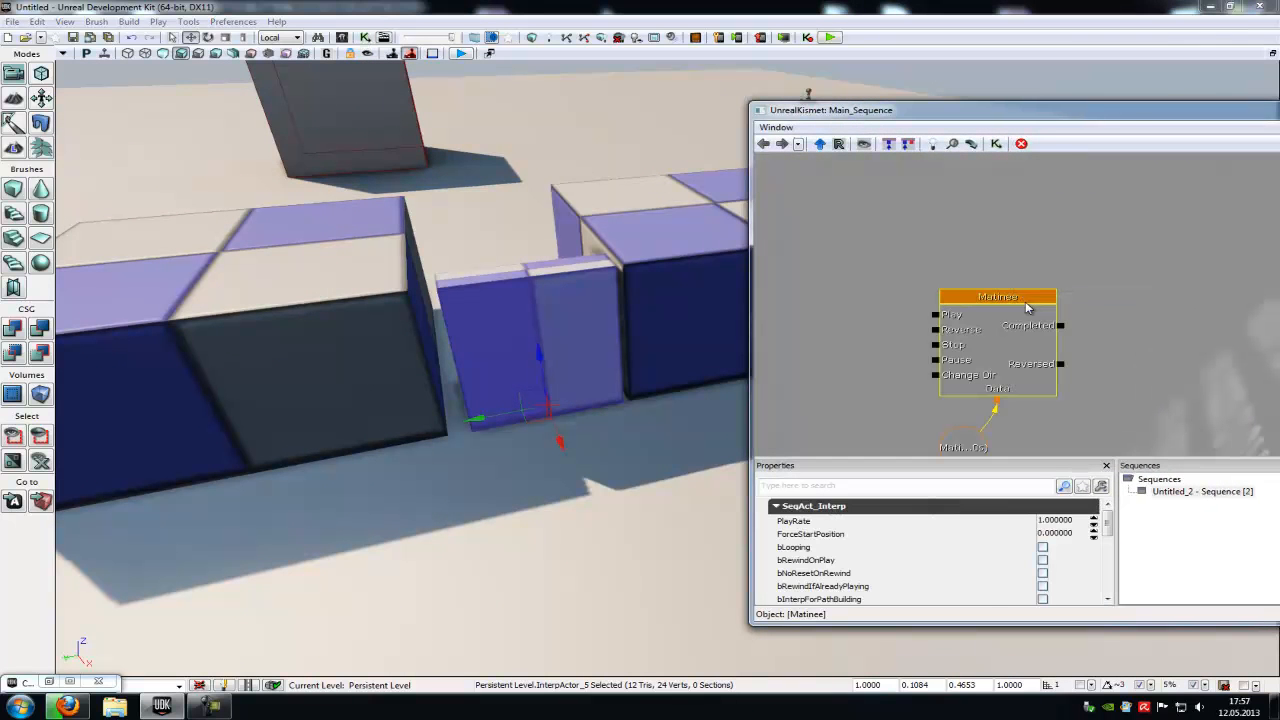
- Add an empty group named NewGroup to the door's Matinee sequence
double_click(997, 296)
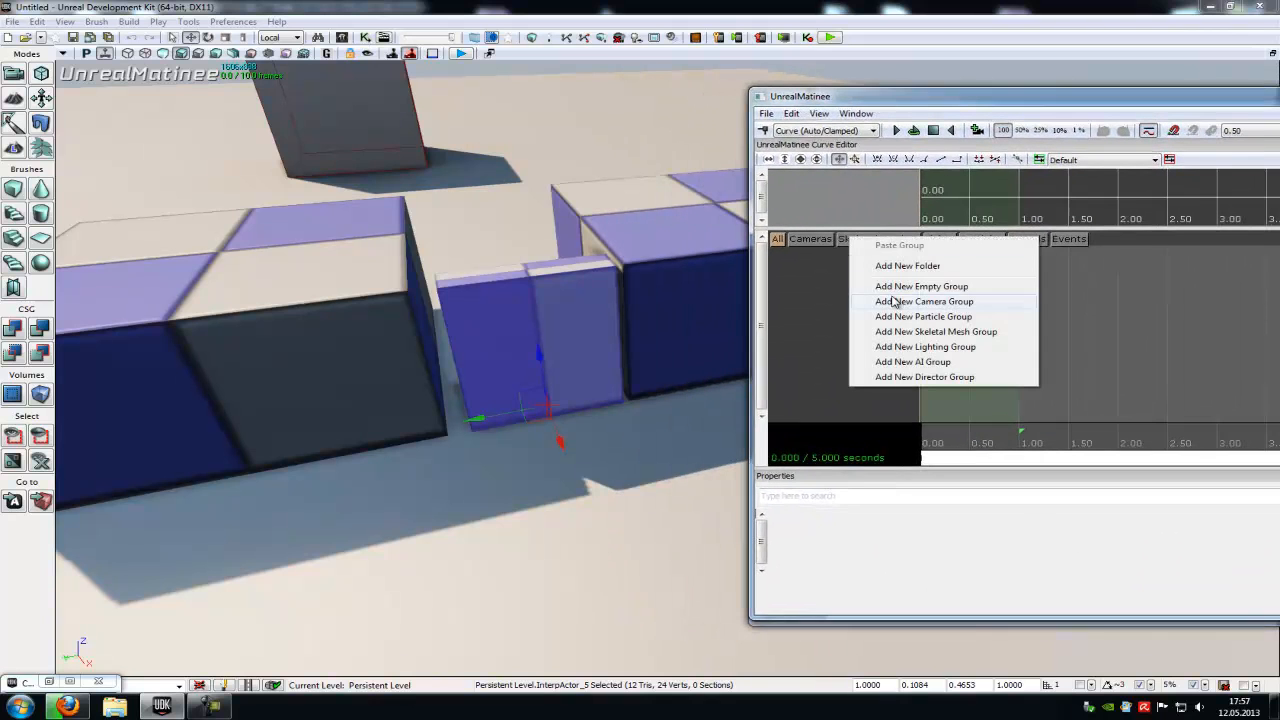
left_click(924, 301)
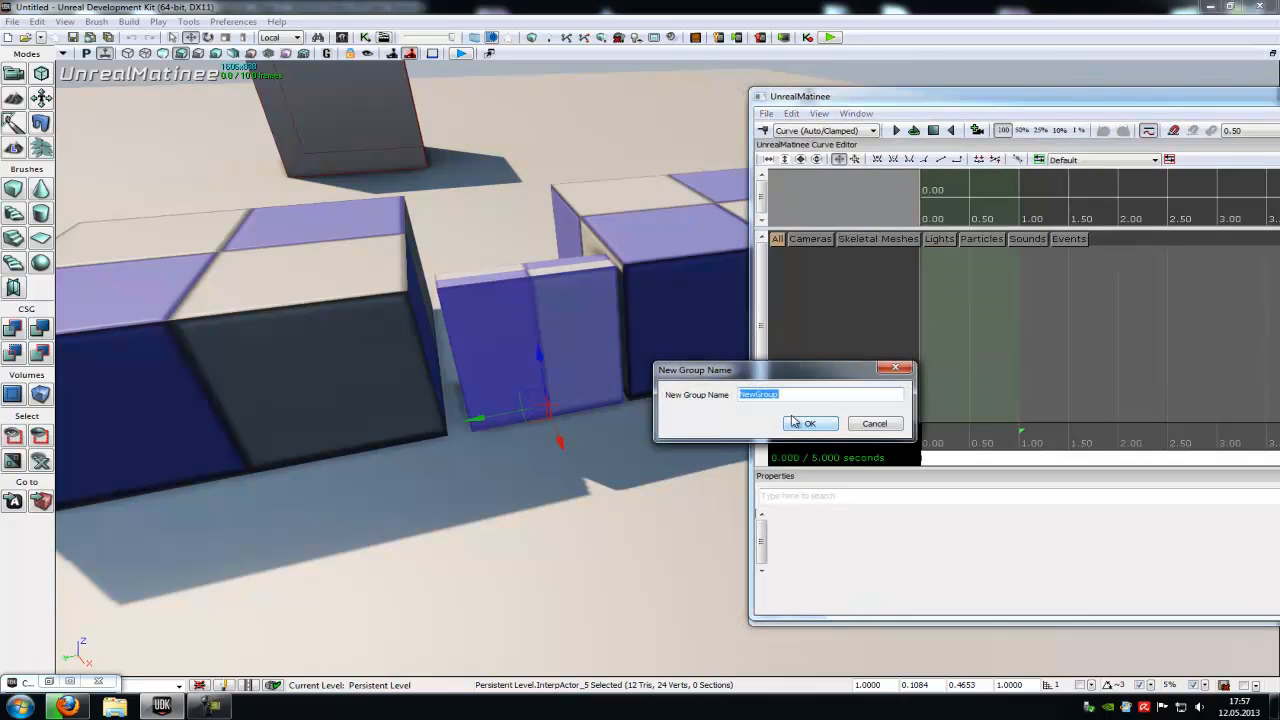
left_click(809, 423)
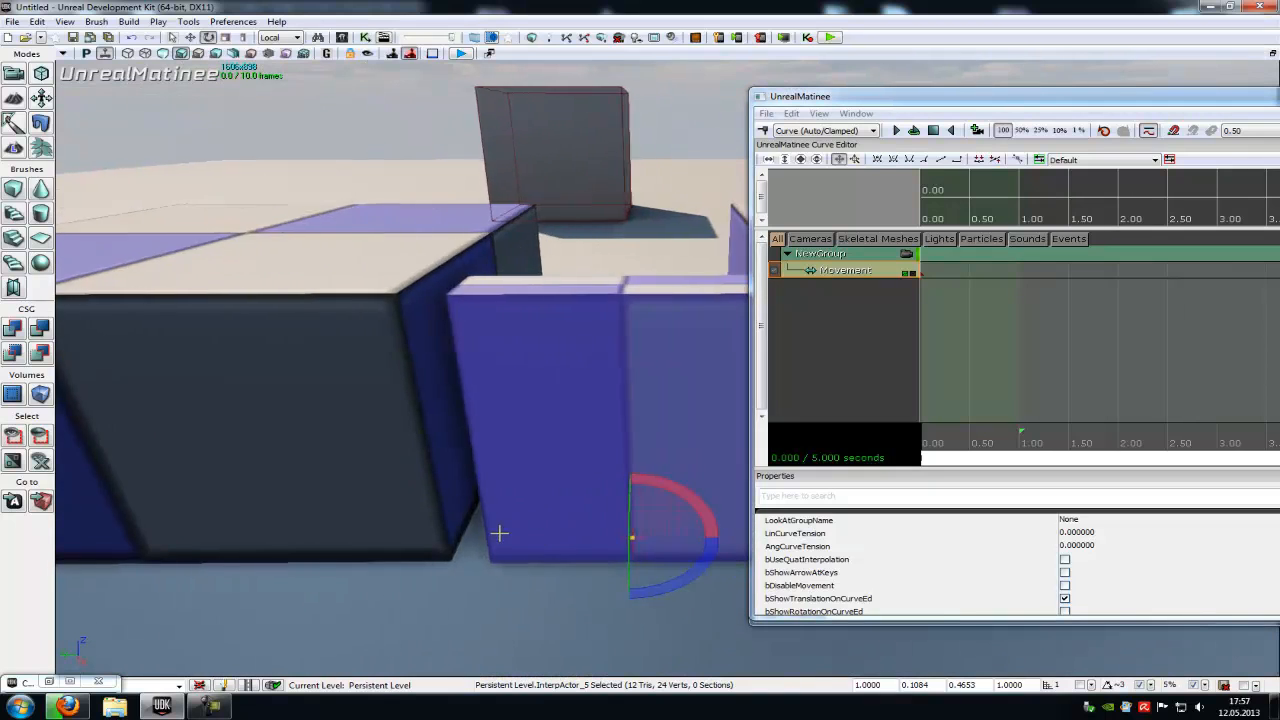
- Key the door swung open at 1.00 s and snap its pivot here
left_click_drag(500, 535, 615, 507)
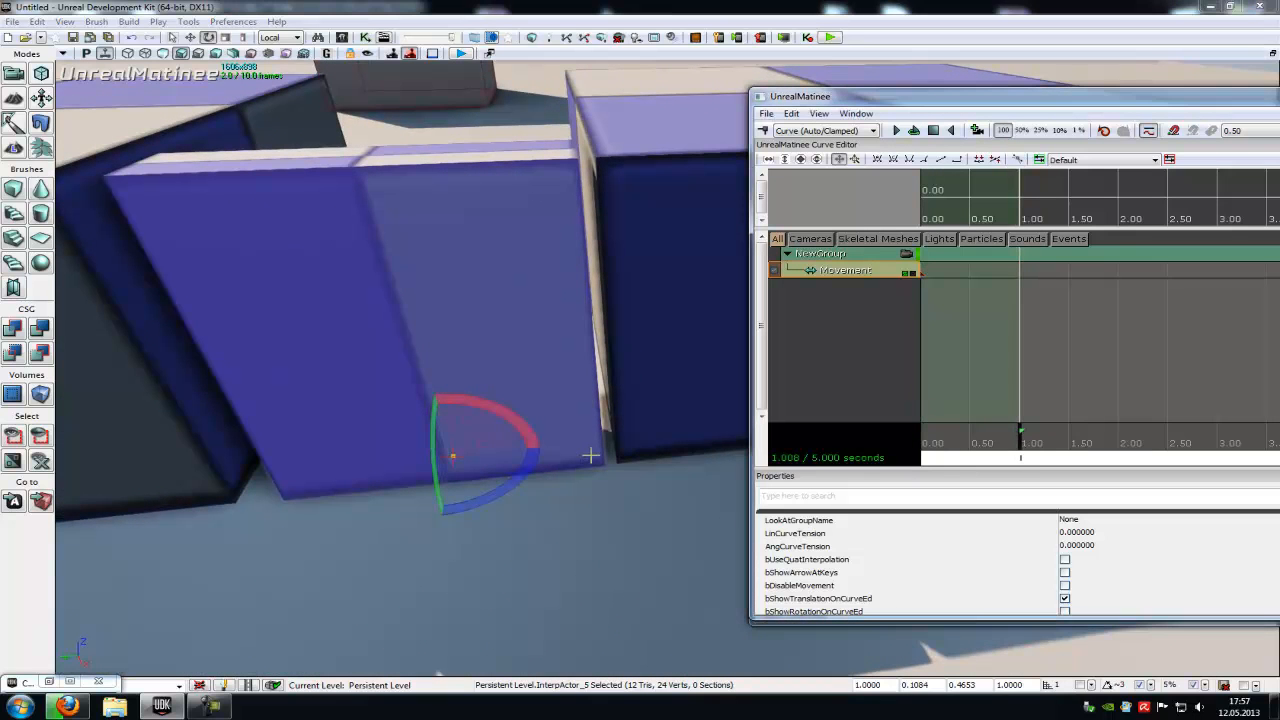
right_click(590, 455)
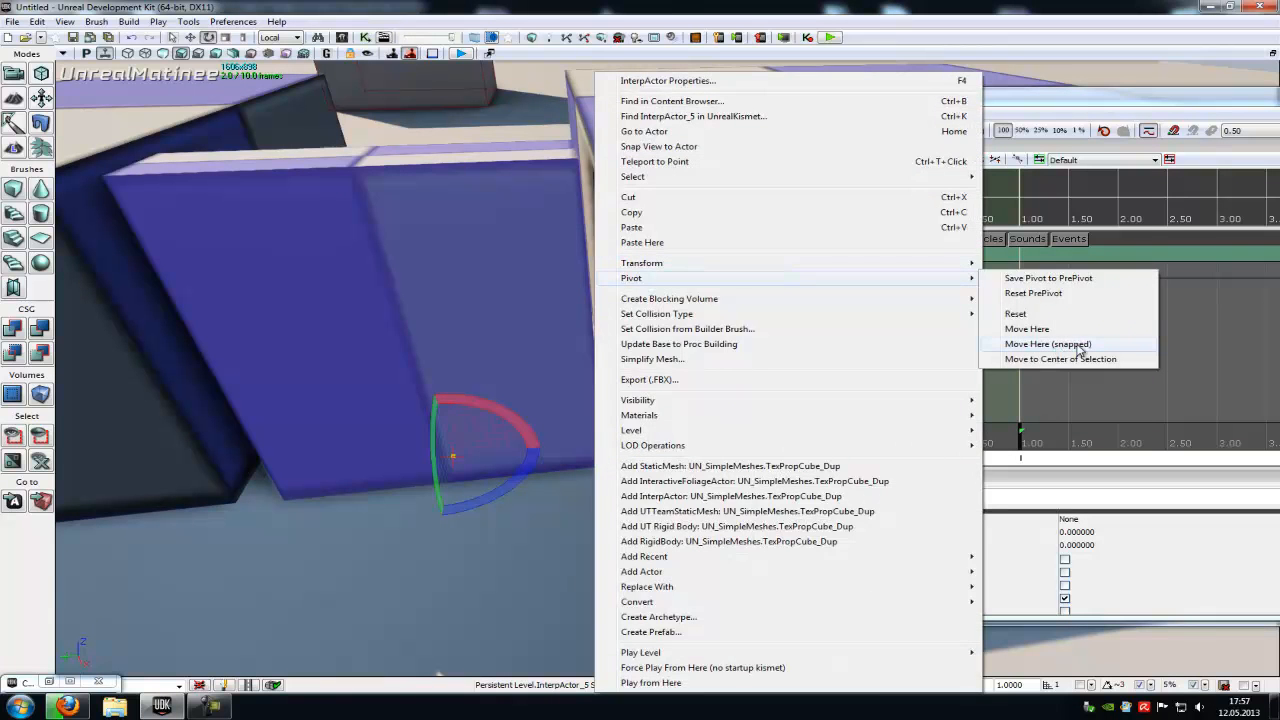
left_click(1047, 343)
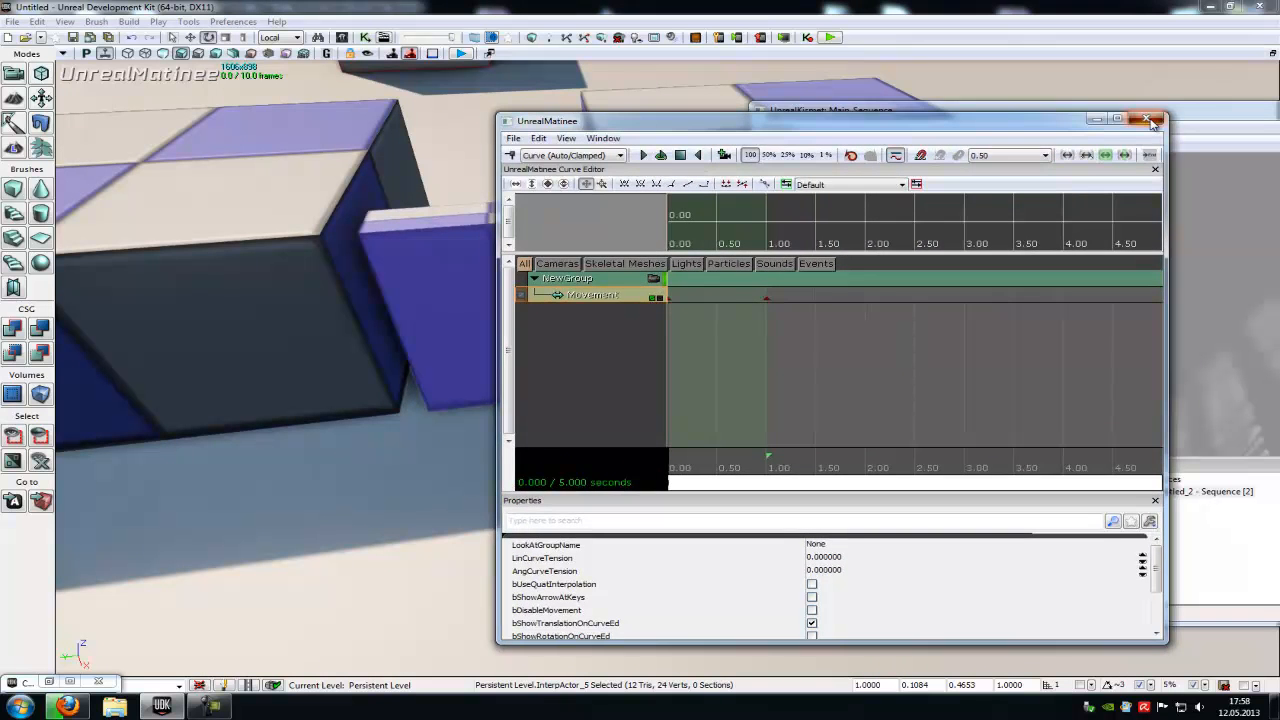
- Close Matinee and place a Trigger actor in front of the door wall
left_click(1146, 120)
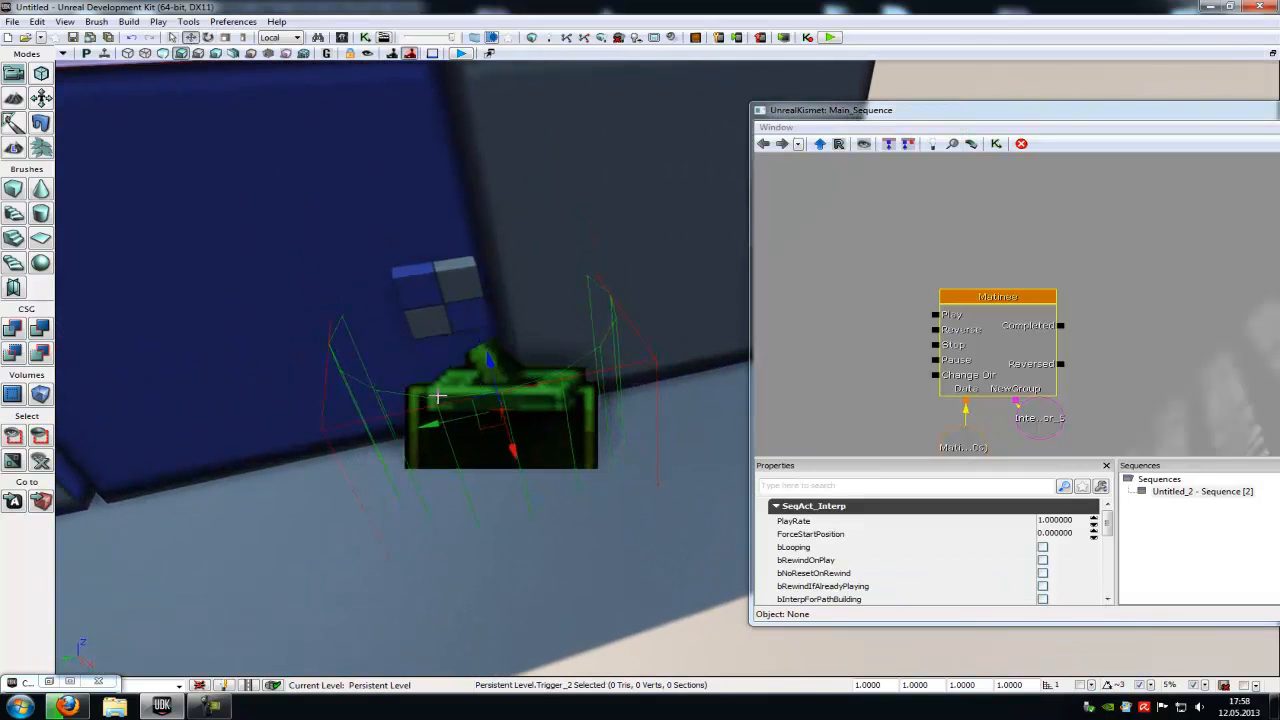
left_click_drag(440, 400, 460, 414)
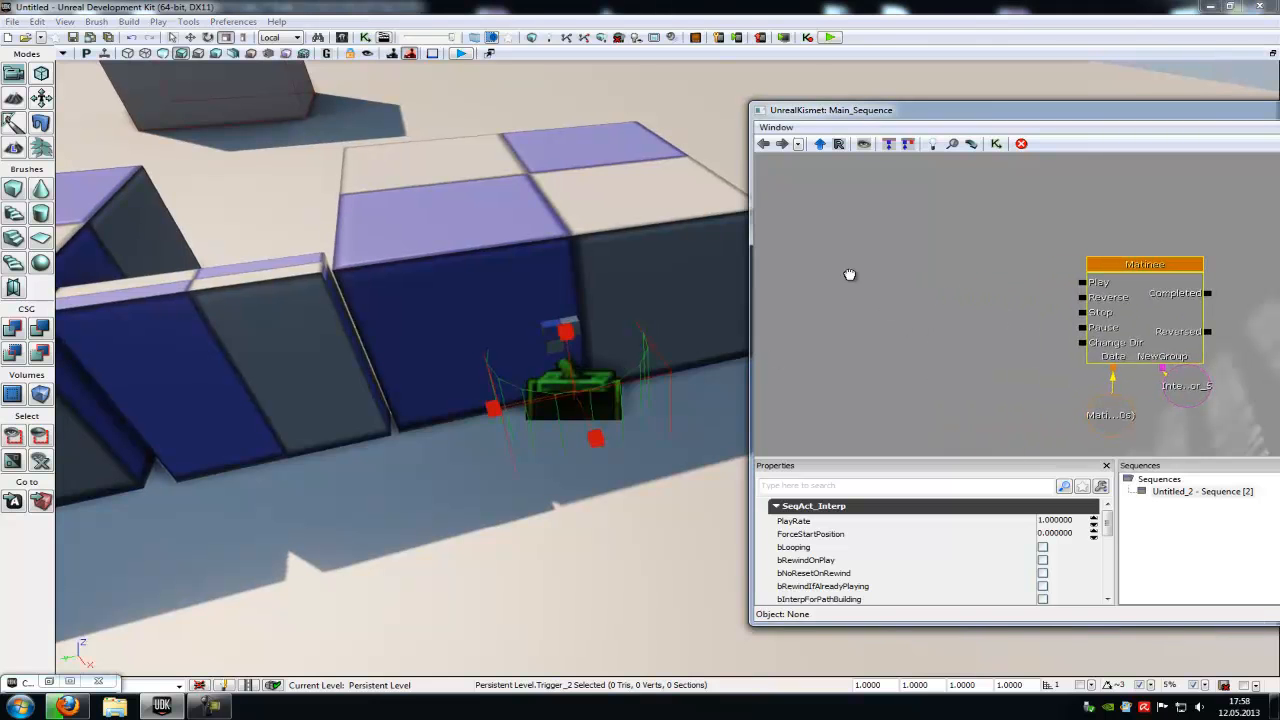
- Add a Trigger_2 Used event beside the Matinee and review its properties (interact distance 128)
right_click(850, 274)
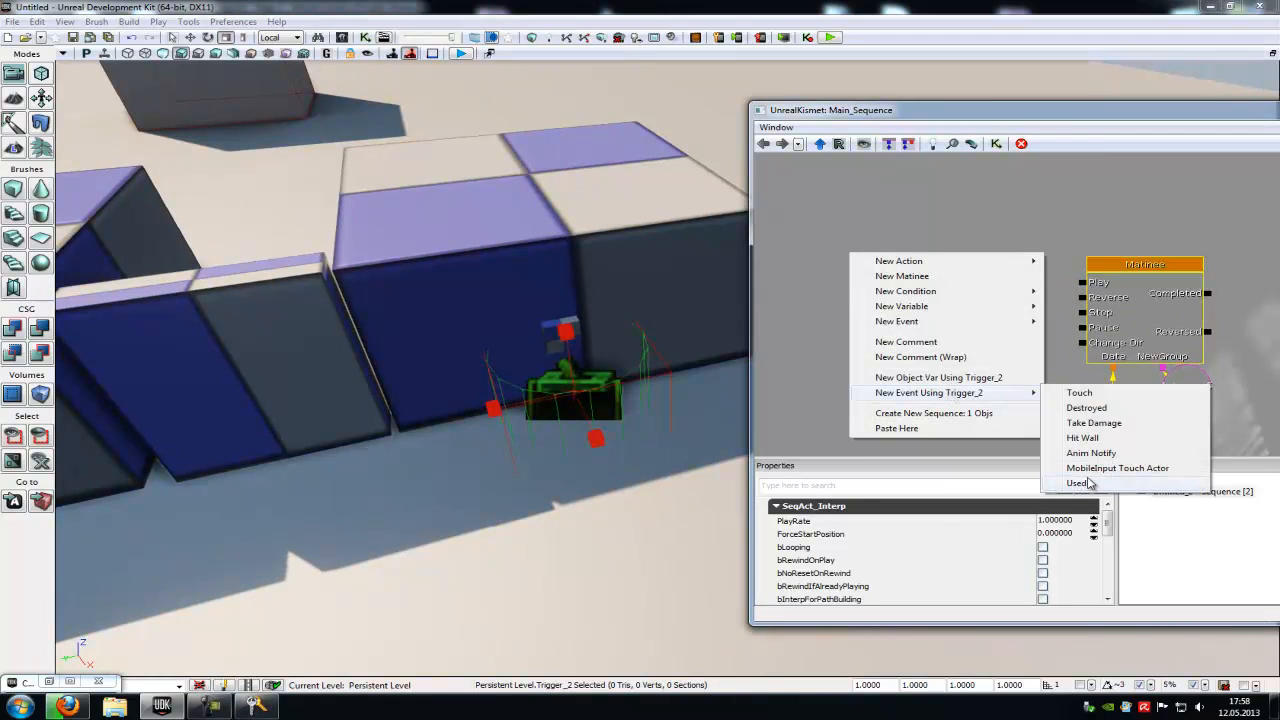
left_click(1077, 483)
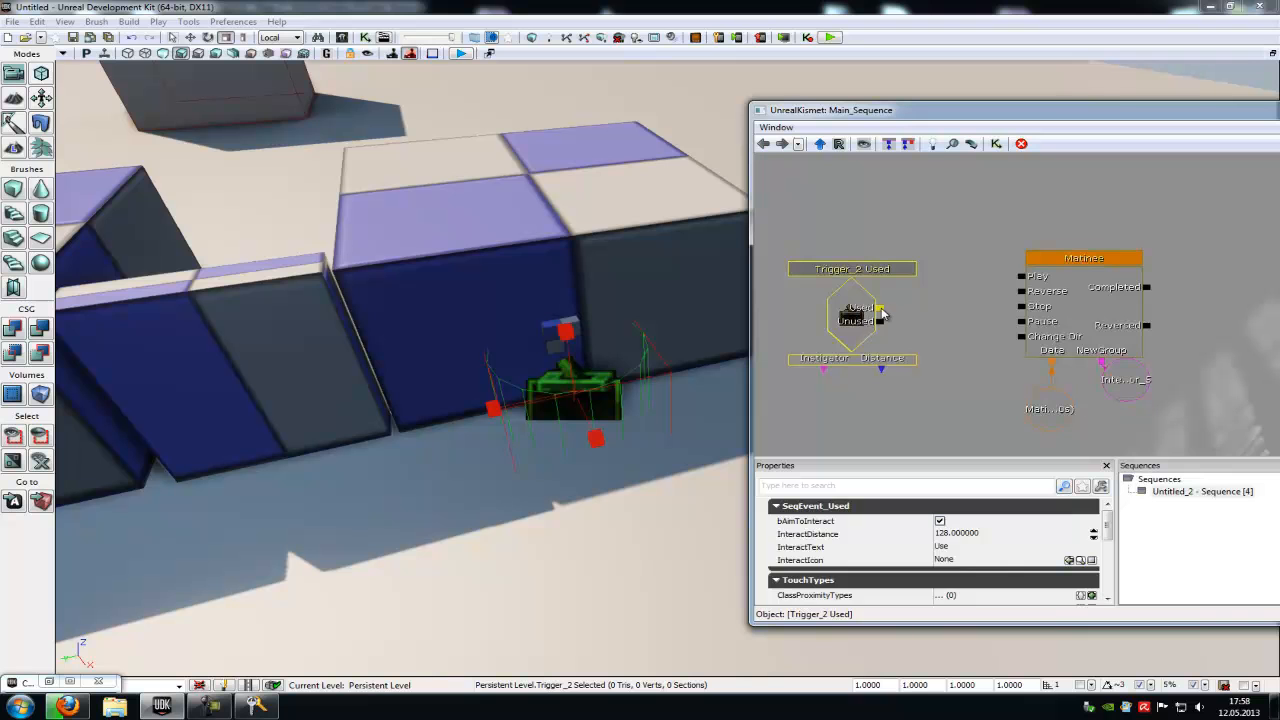
left_click_drag(878, 306, 1022, 276)
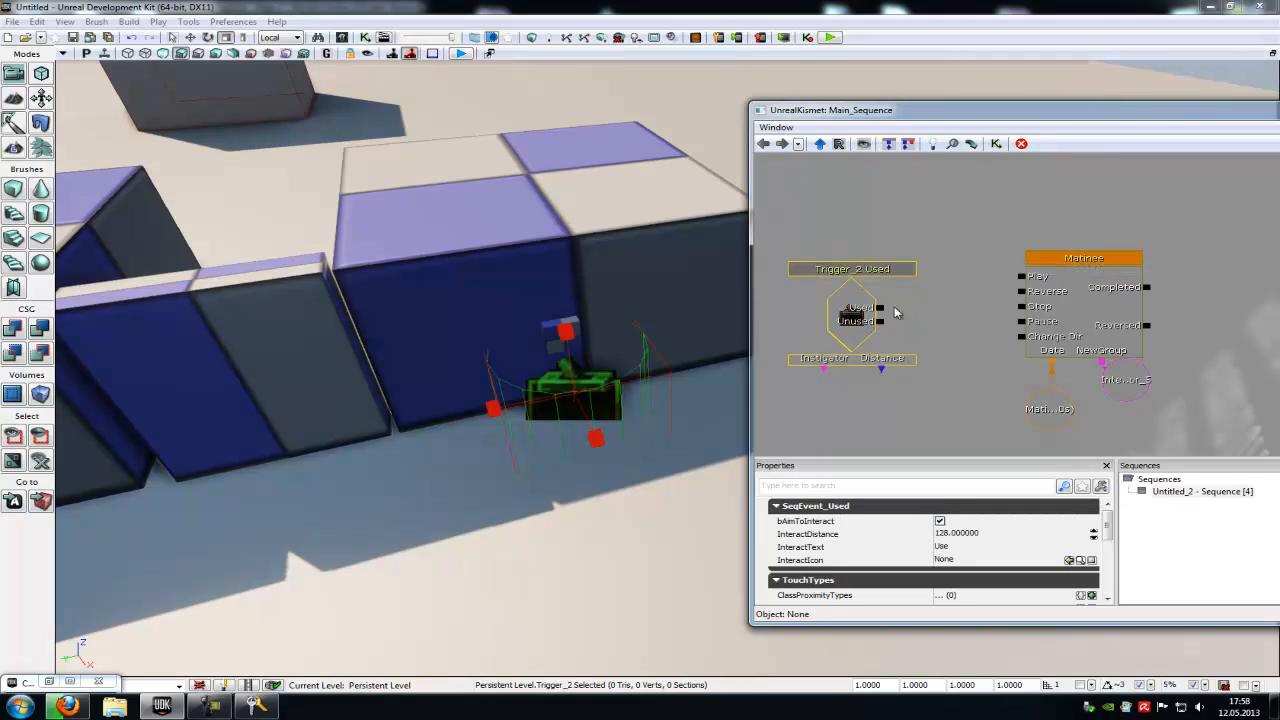
mouse_move(835, 534)
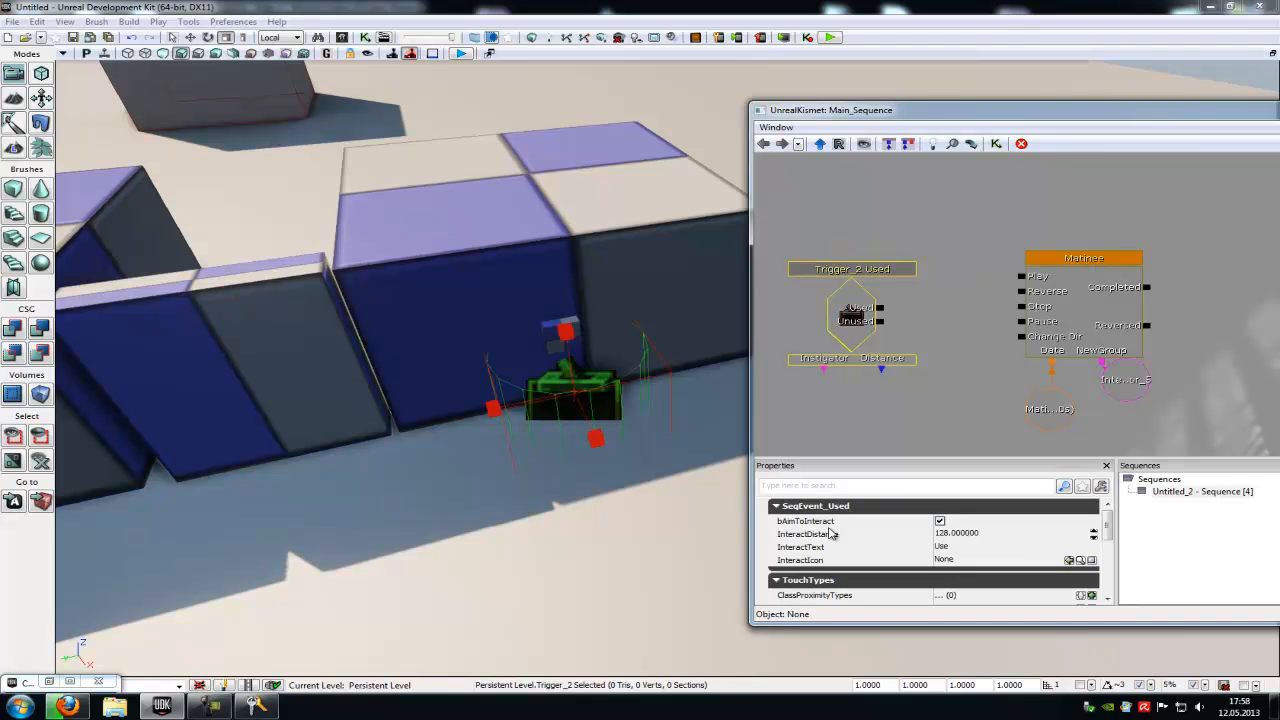
scroll("down", 3)
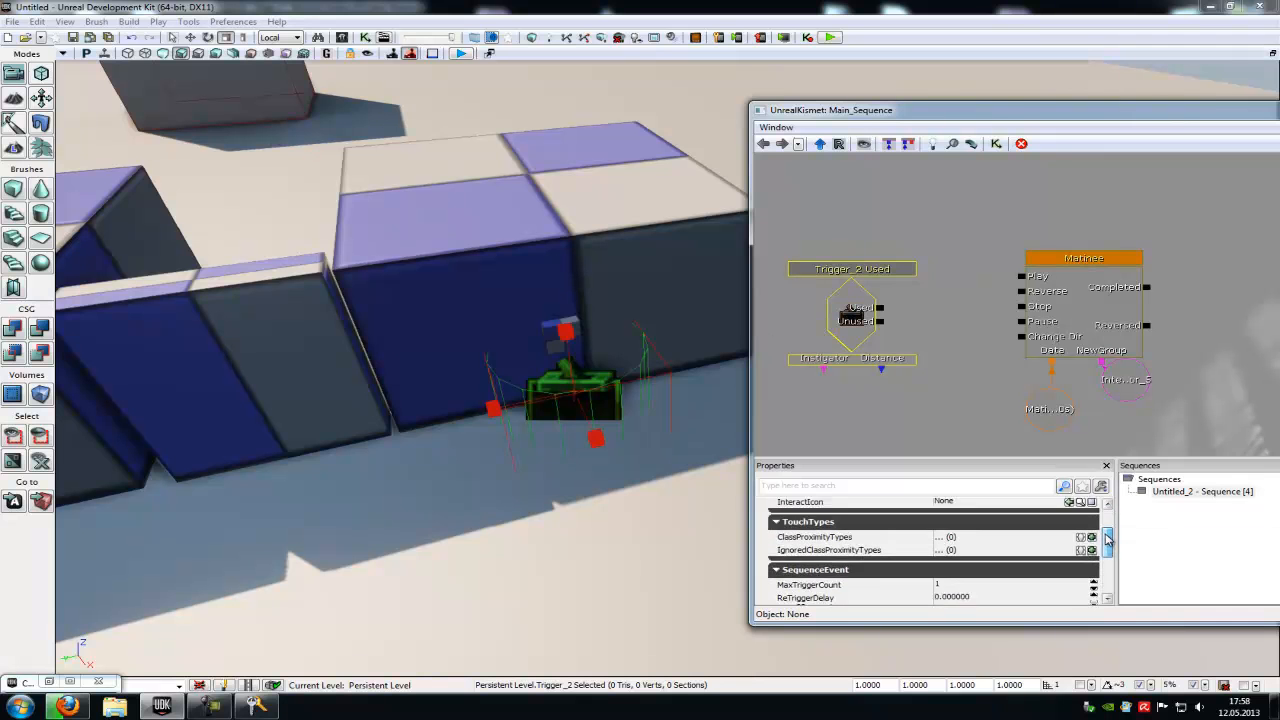
scroll("down", 3)
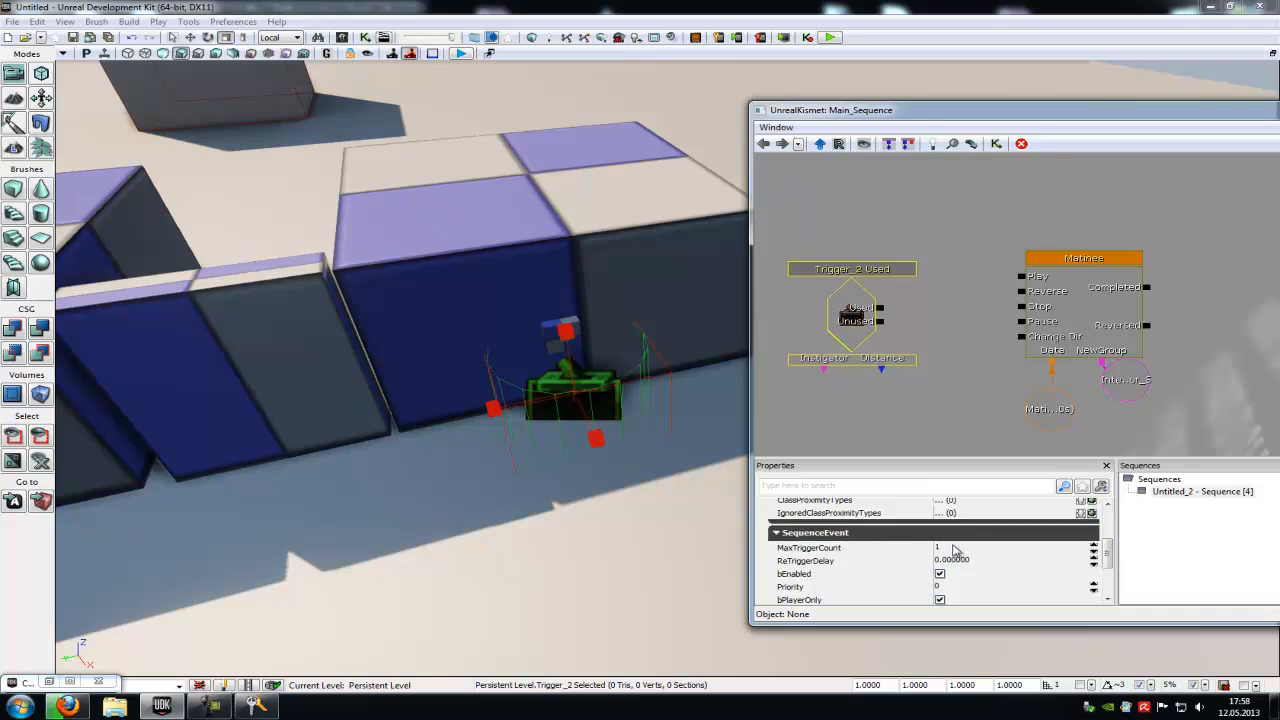
left_click(852, 312)
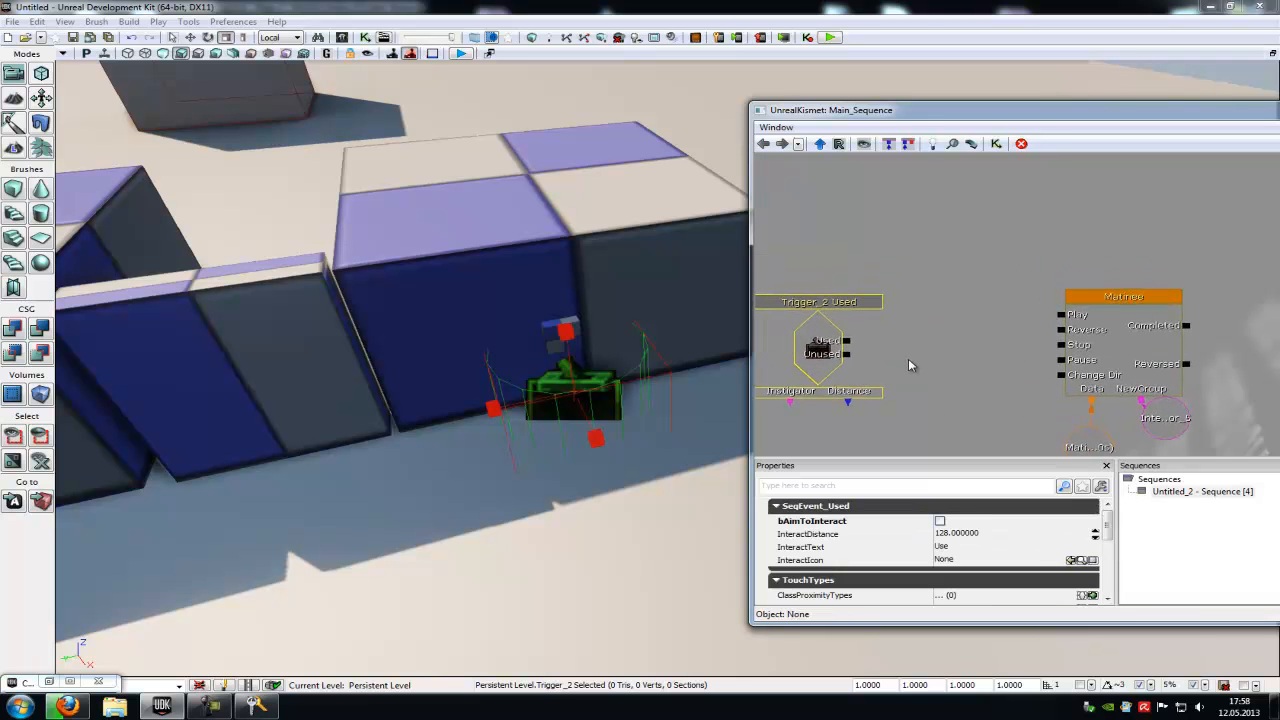
mouse_move(913, 358)
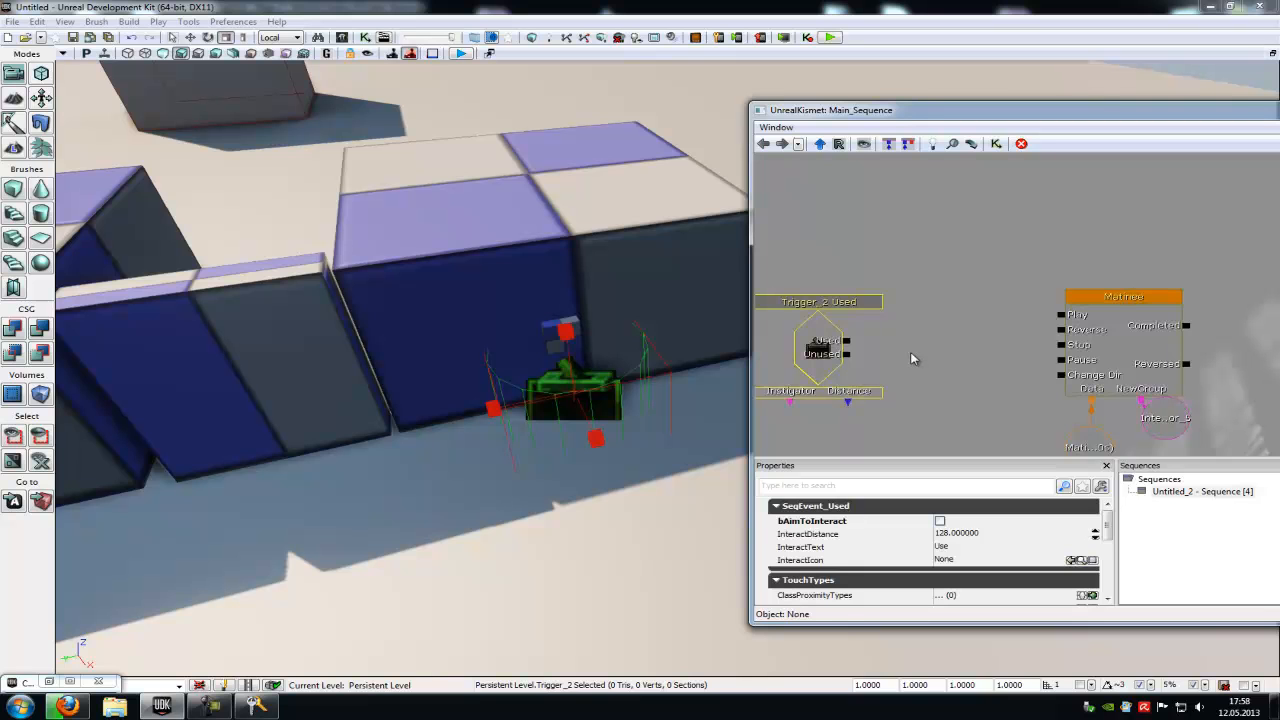
left_click(1122, 296)
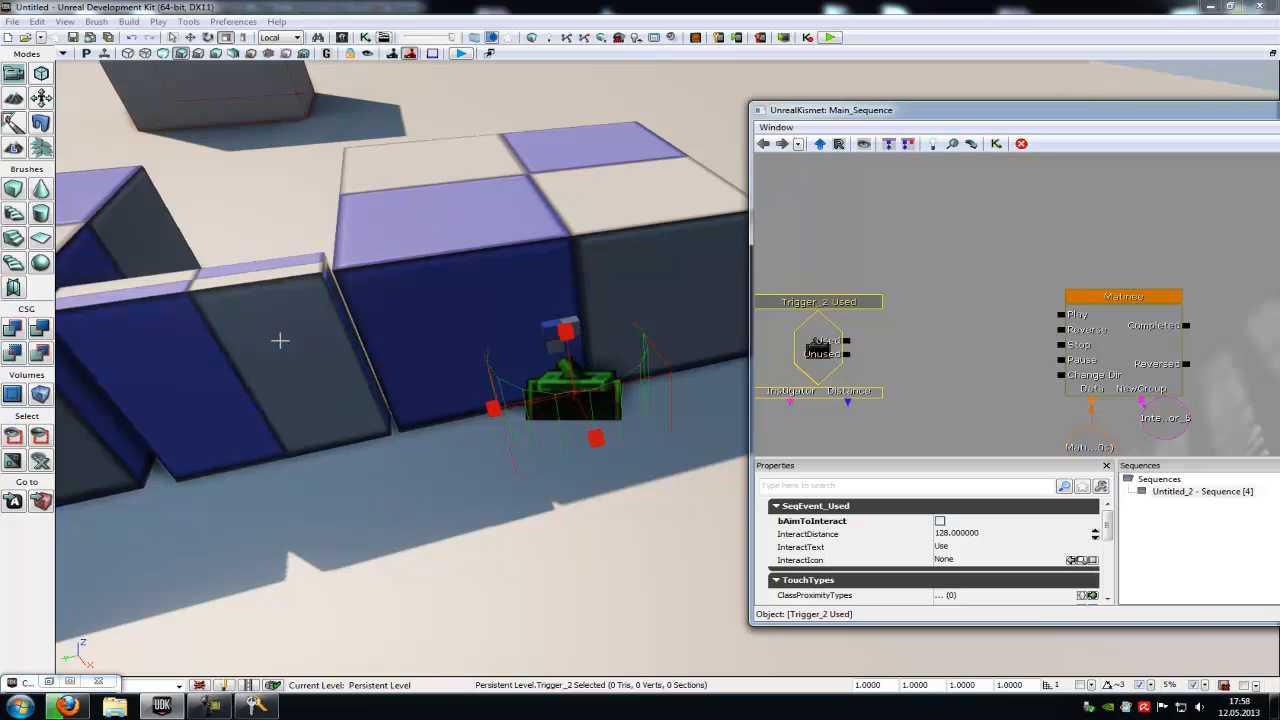
mouse_move(305, 357)
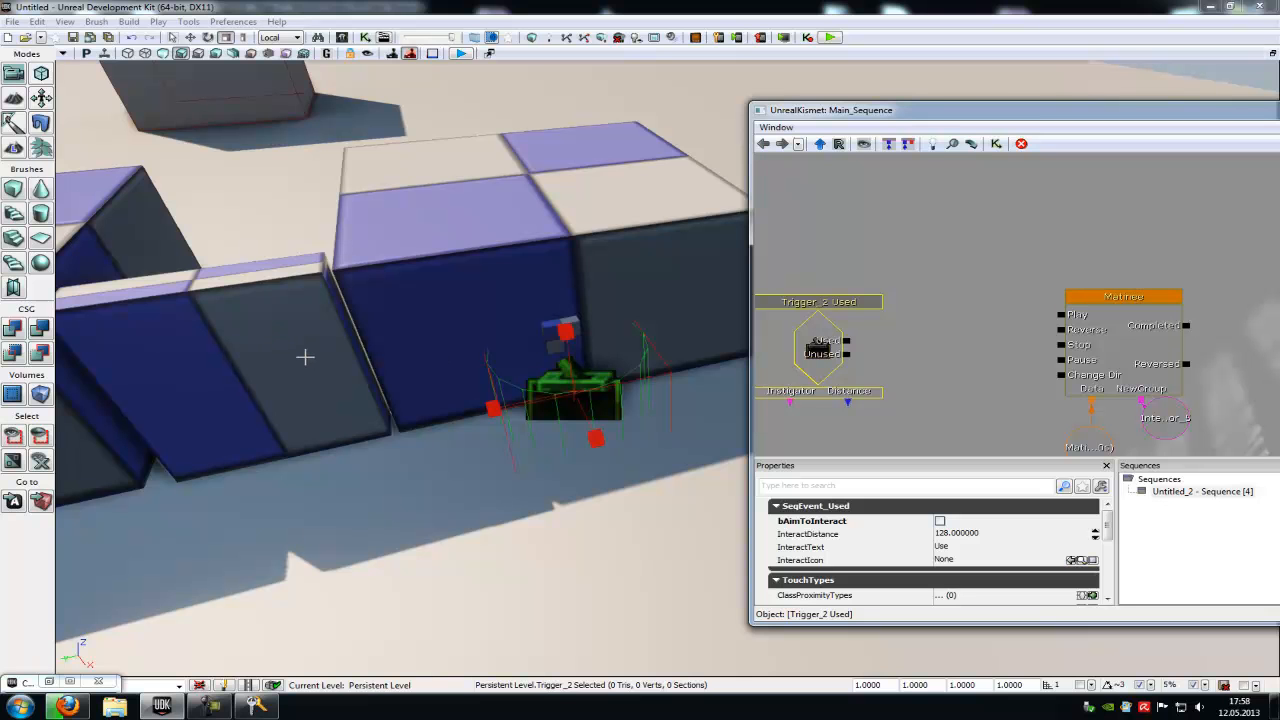
- Add a looping two-link Switch routing Used to the Matinee's Play and Reverse
right_click(962, 330)
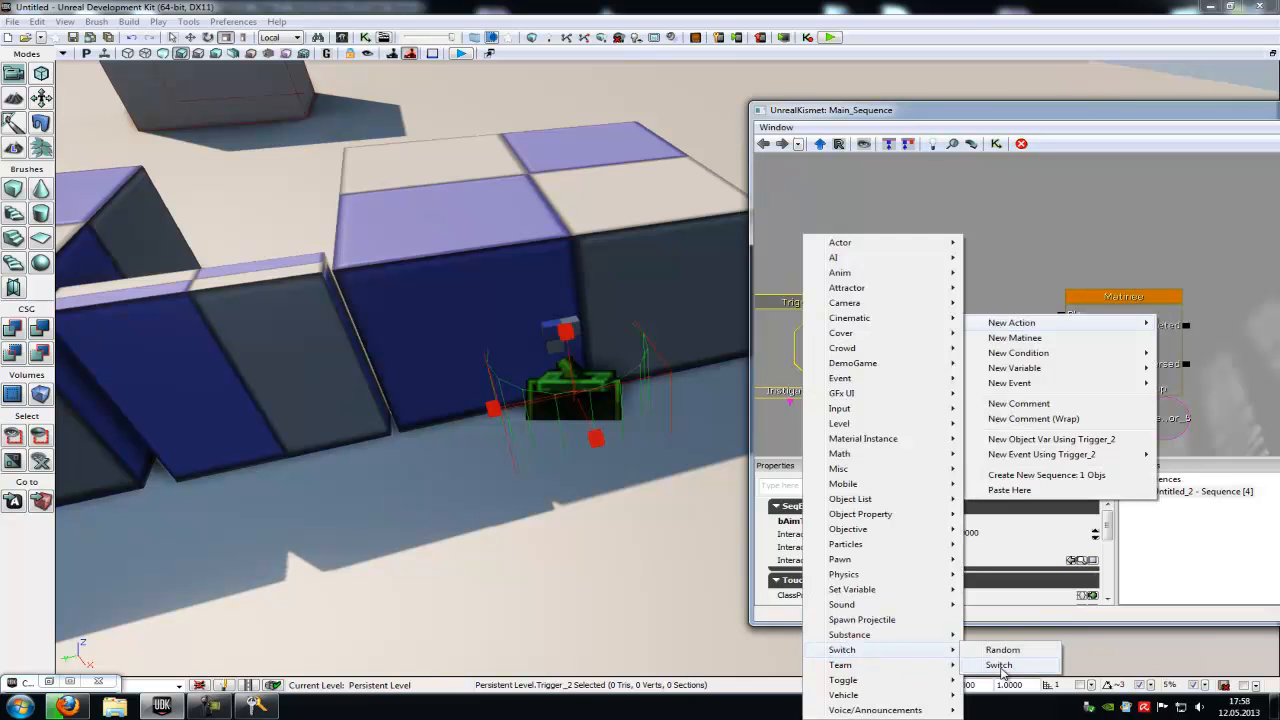
left_click(1000, 665)
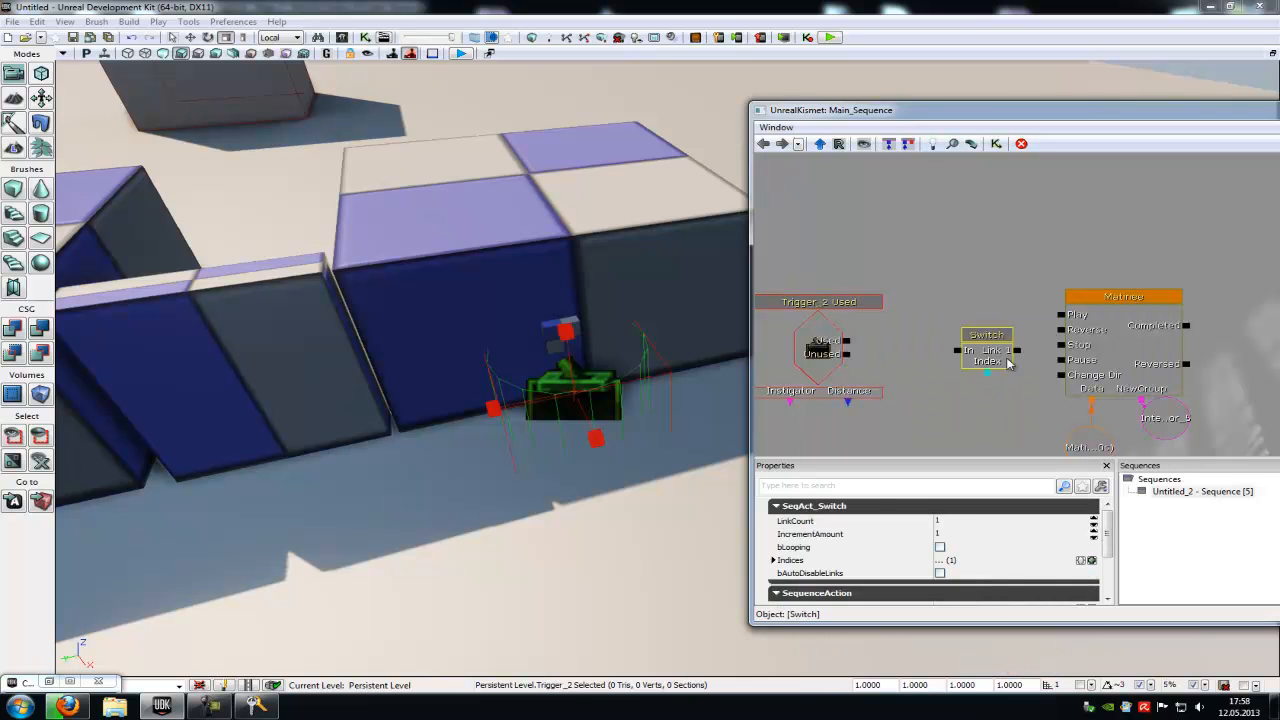
left_click(939, 521)
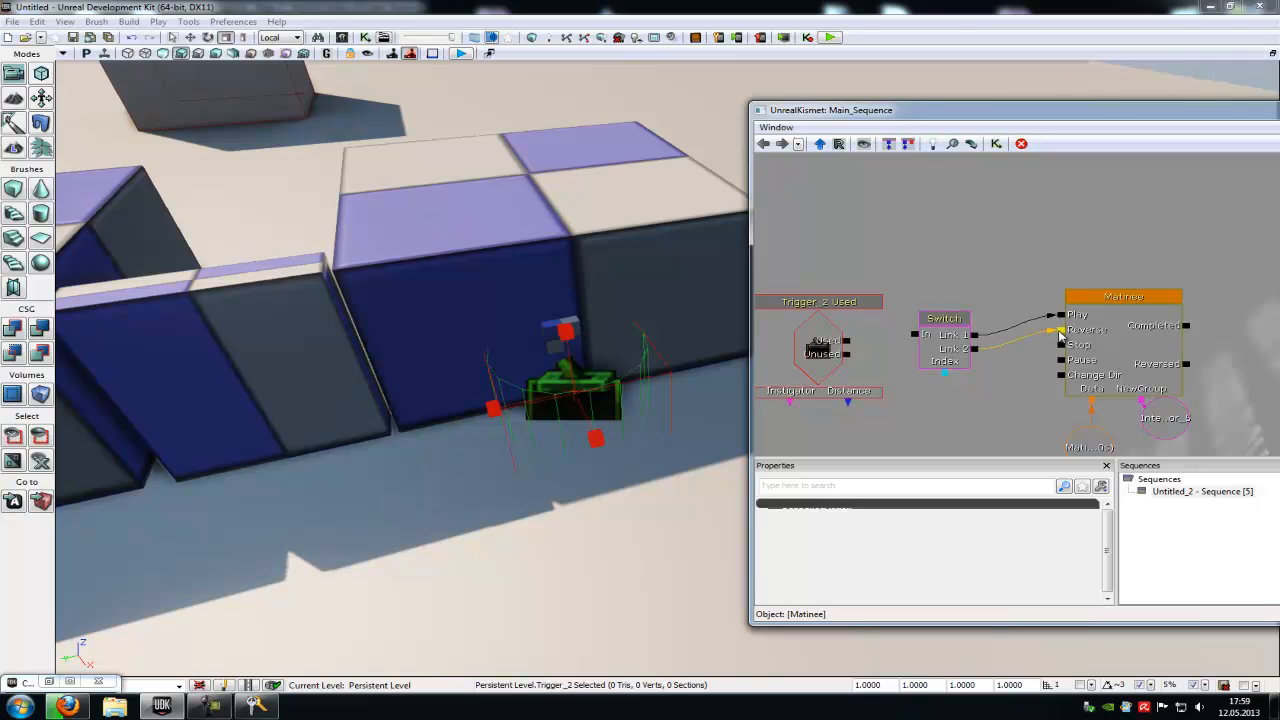
left_click(944, 335)
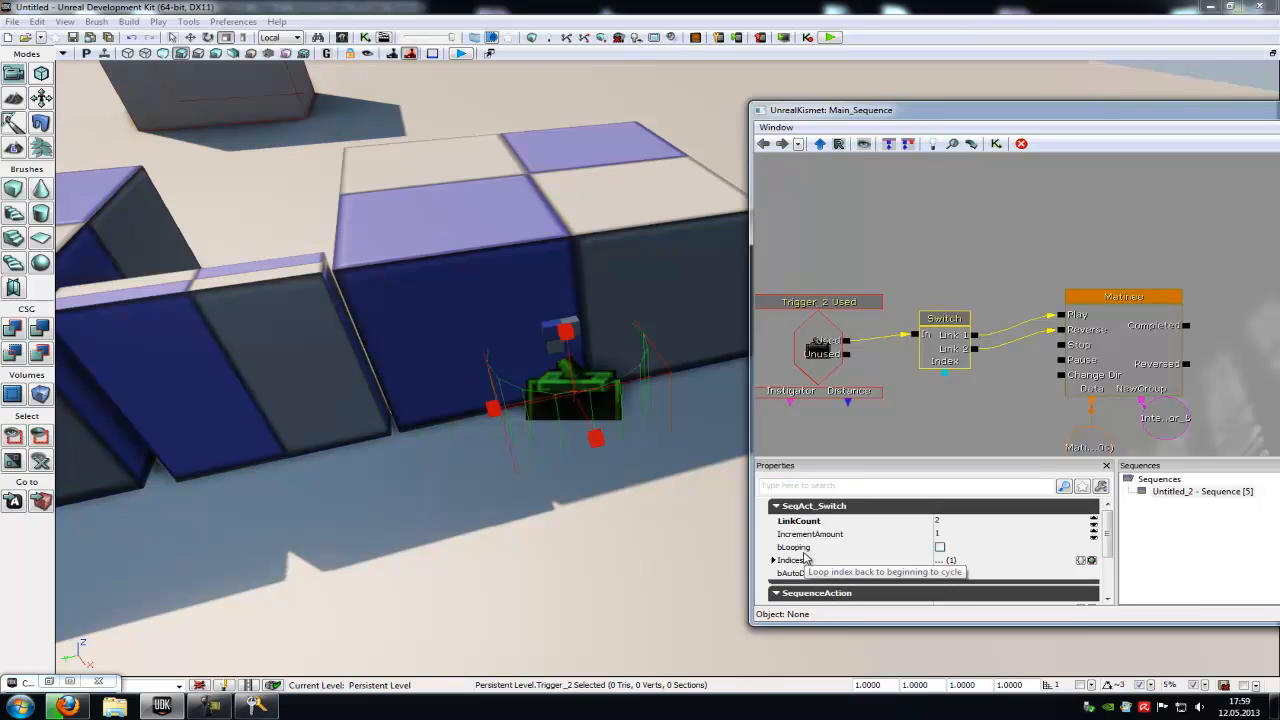
left_click(938, 547)
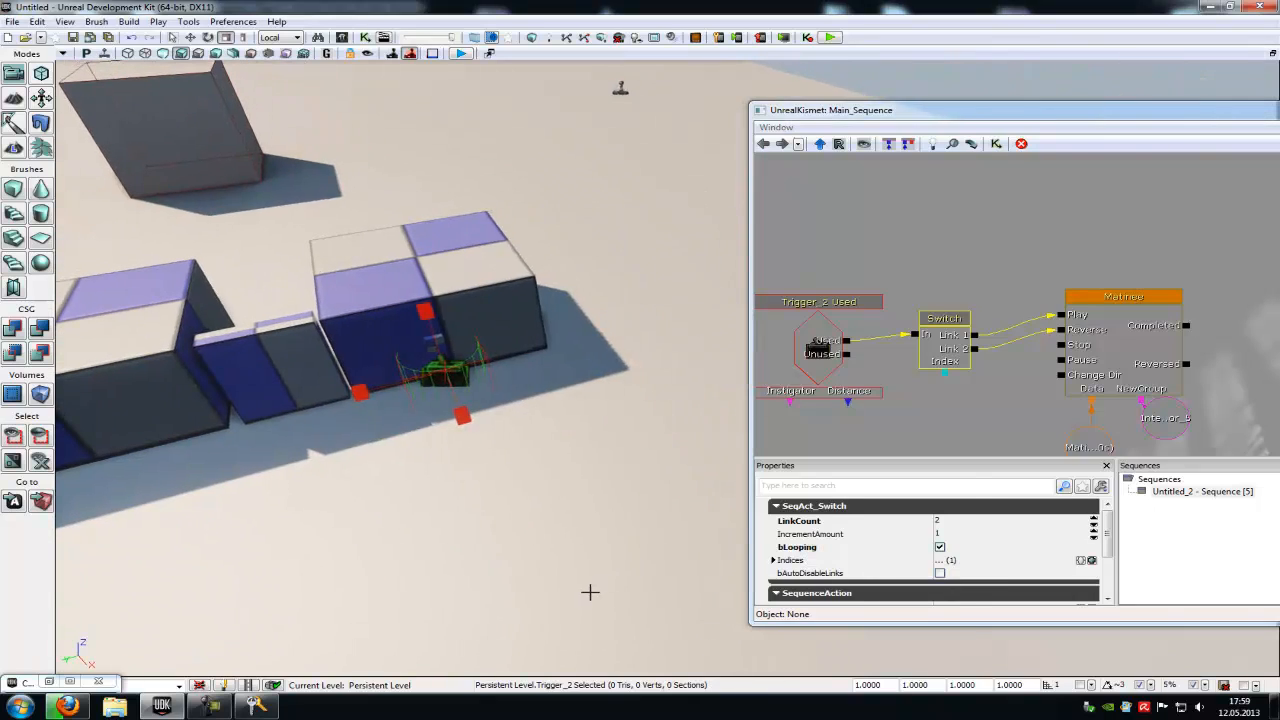
- Set the Used event's MaxTriggerCount to 0 and recheck the Switch settings
left_click(453, 53)
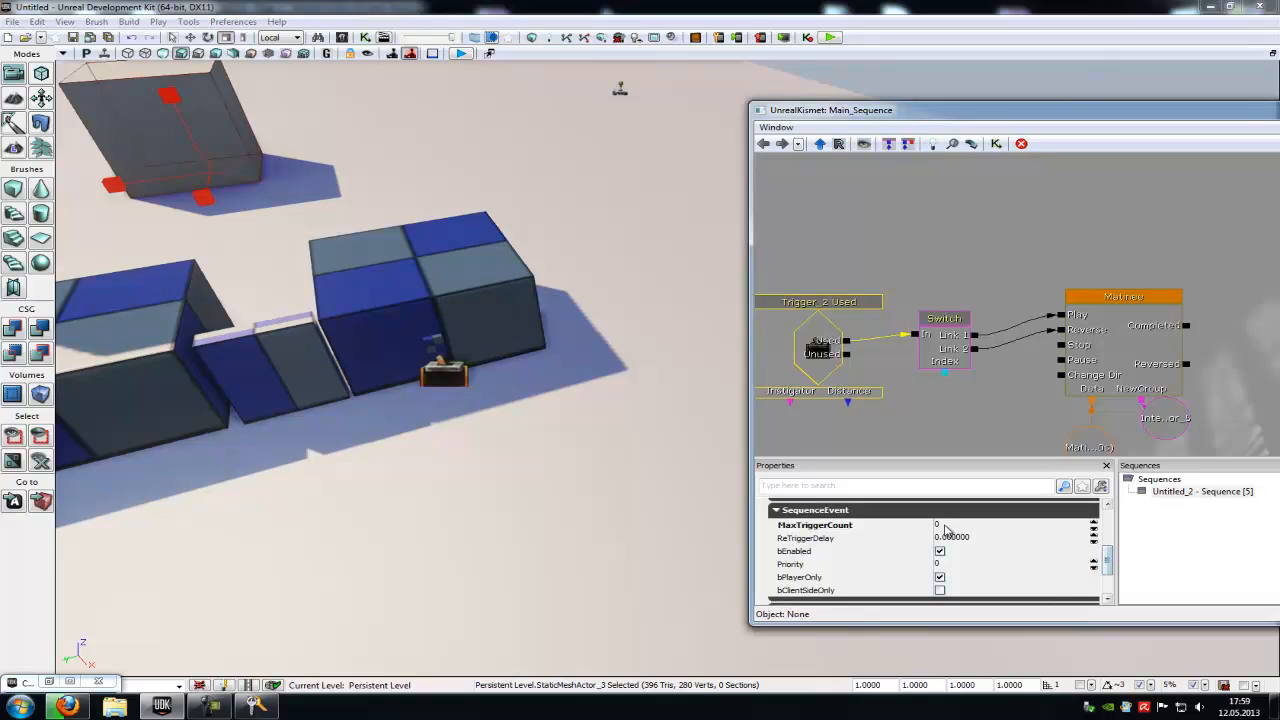
left_click(943, 318)
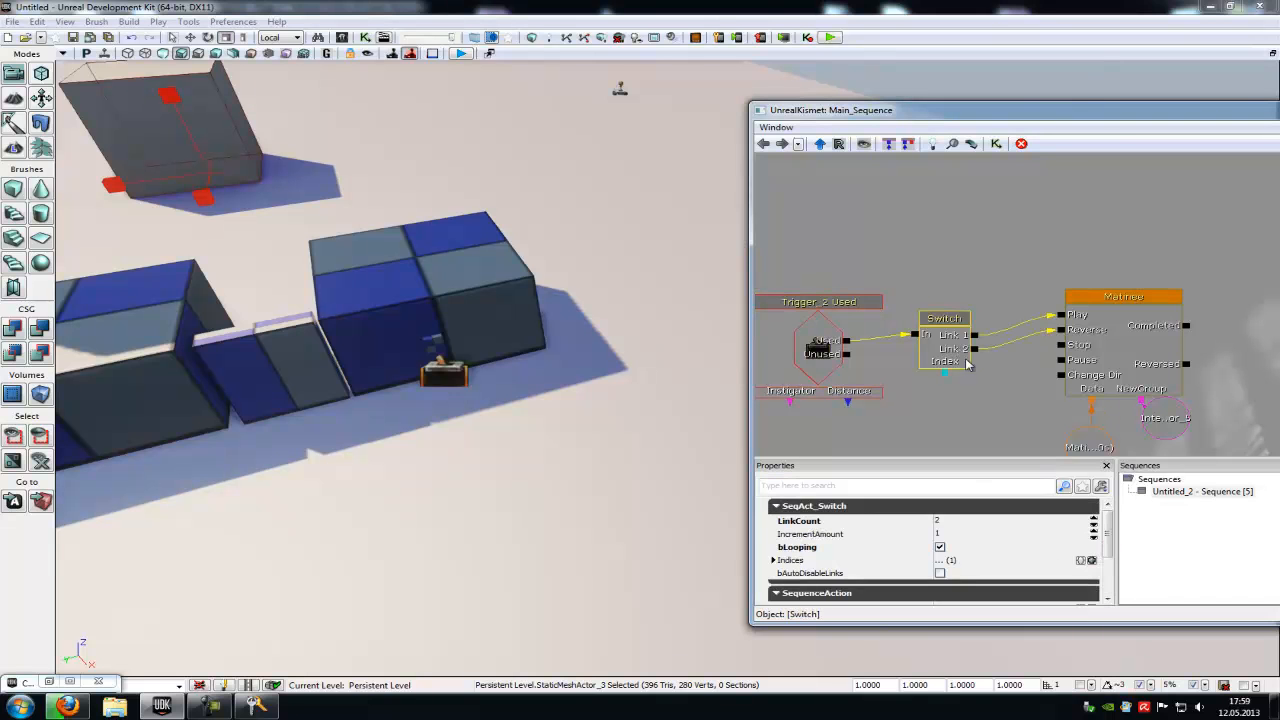
left_click(816, 345)
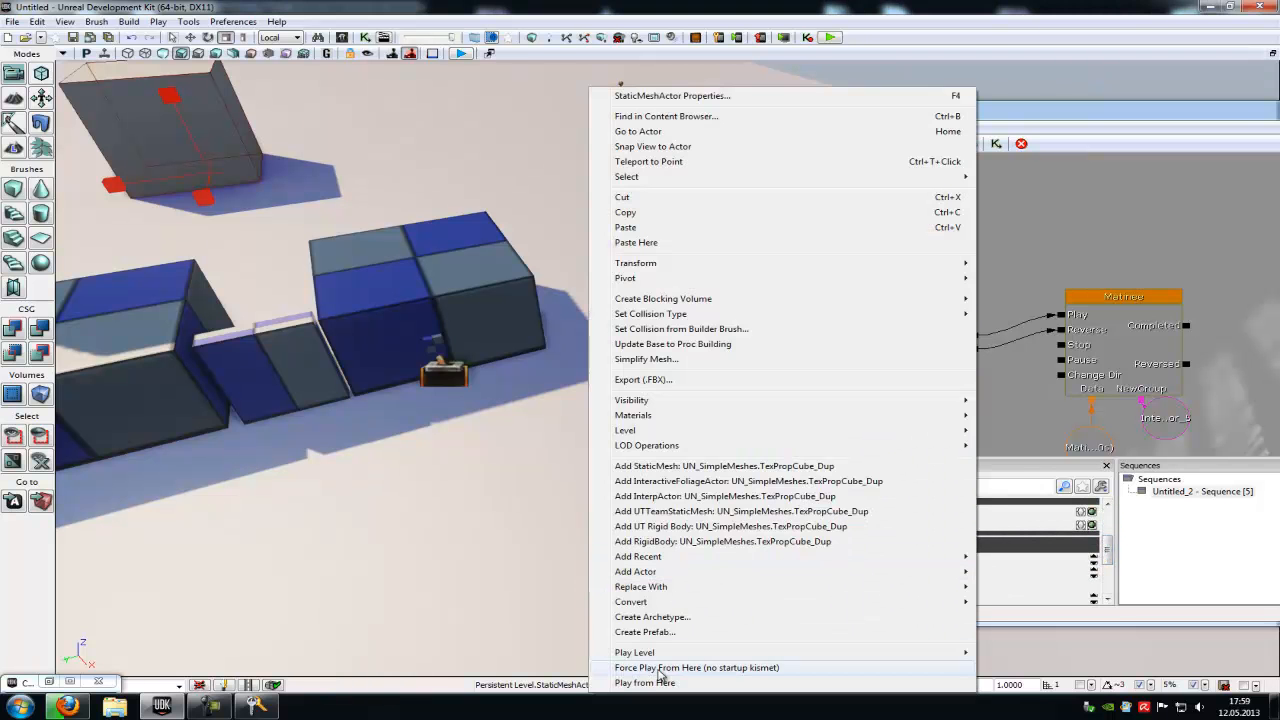
- Play the level from beside the door, then end the preview
left_click(642, 682)
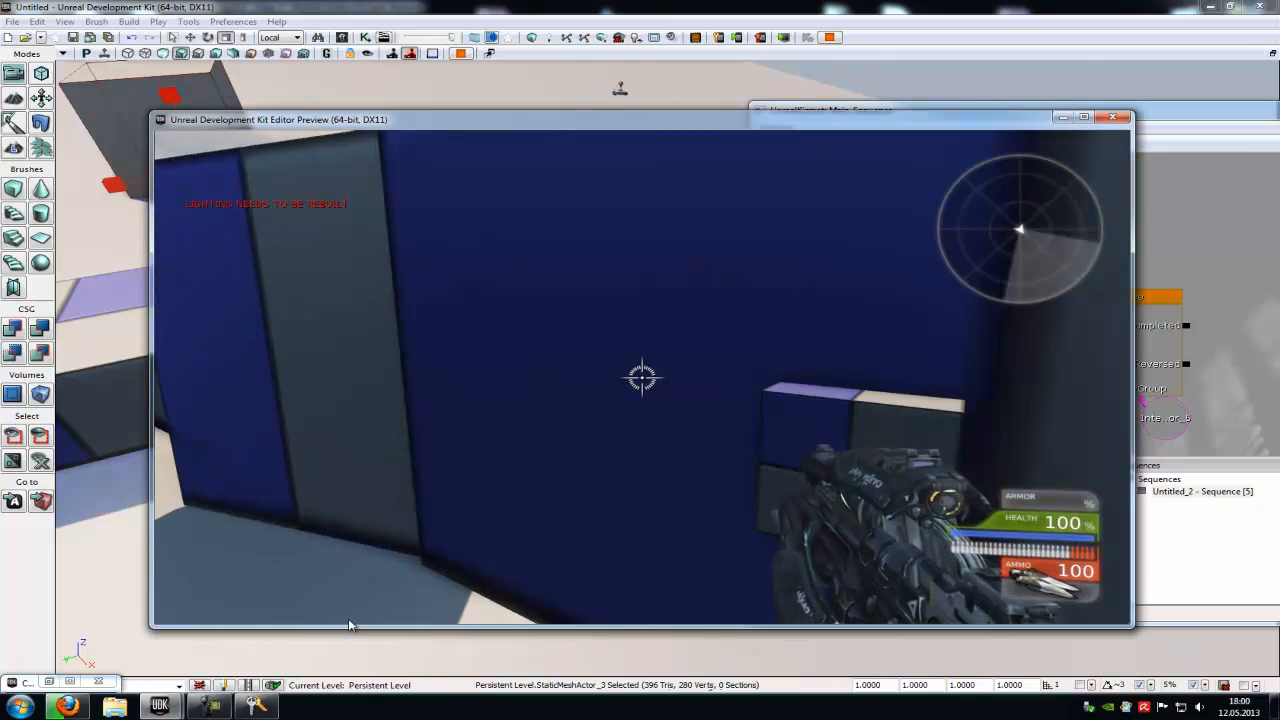
left_click(1112, 117)
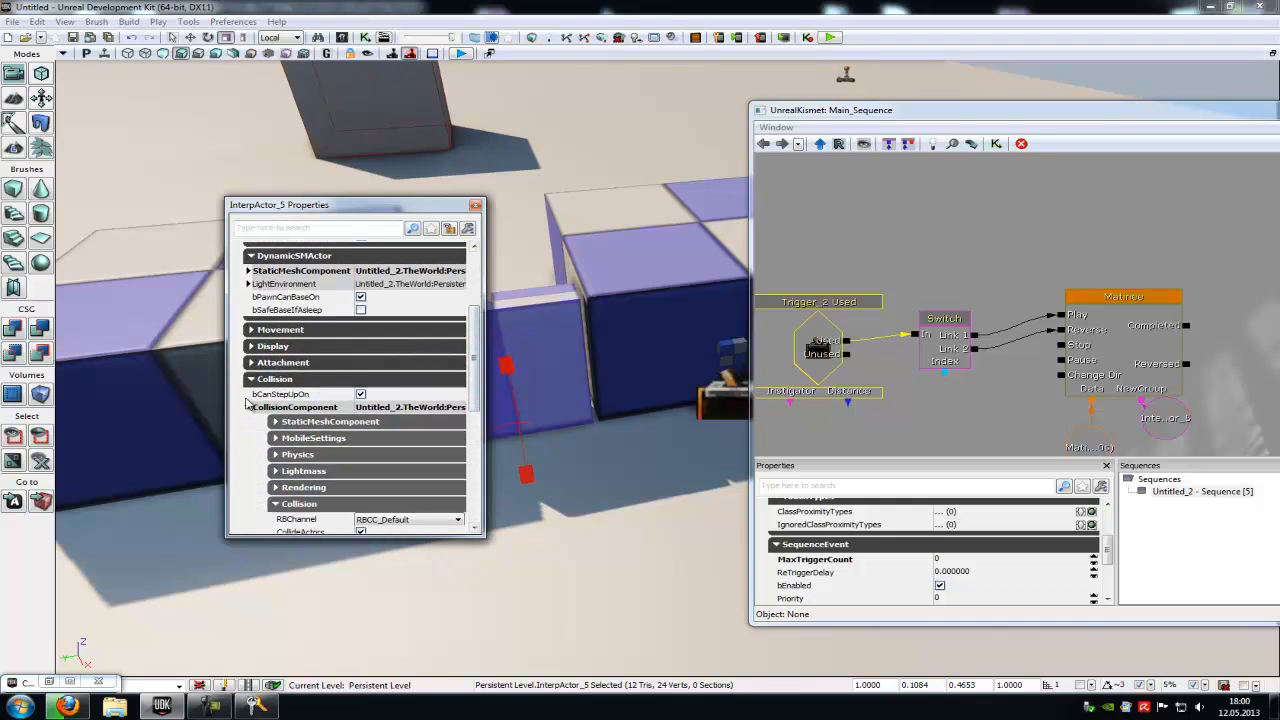
- Expand InterpActor_5's CollisionComponent and confirm CollideActors and BlockActors are ticked
left_click(275, 421)
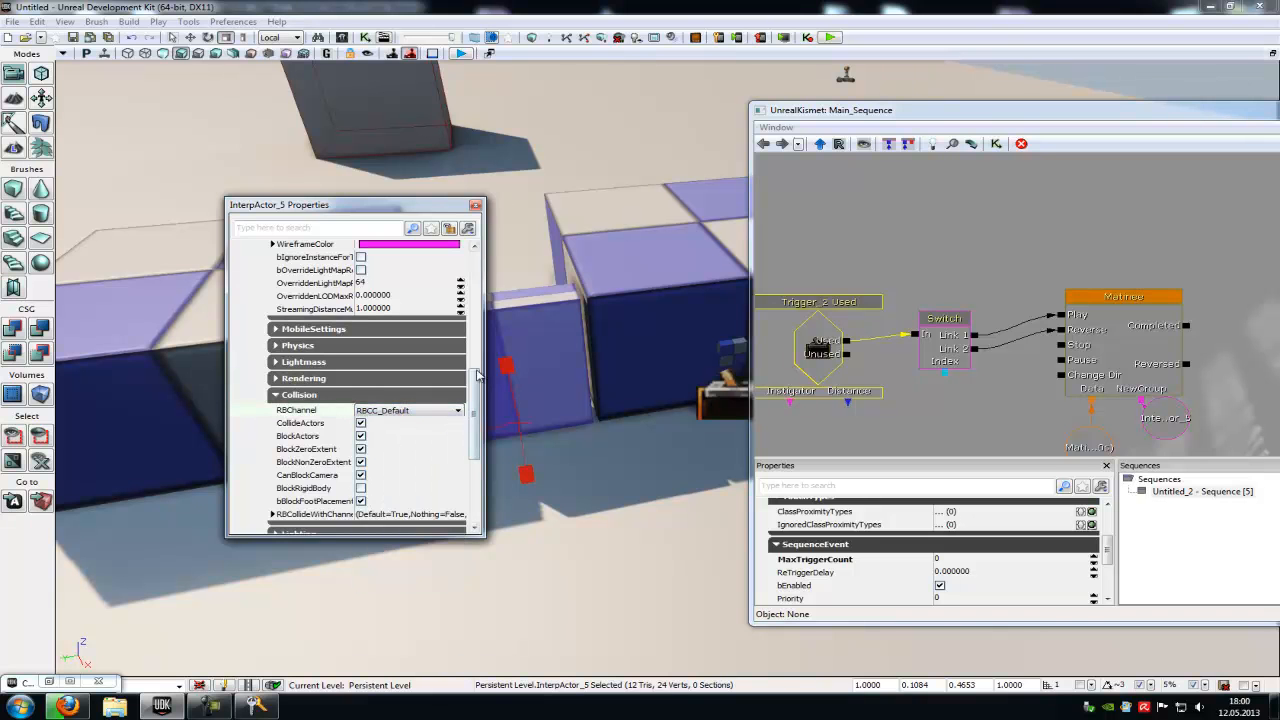
scroll("down", 3)
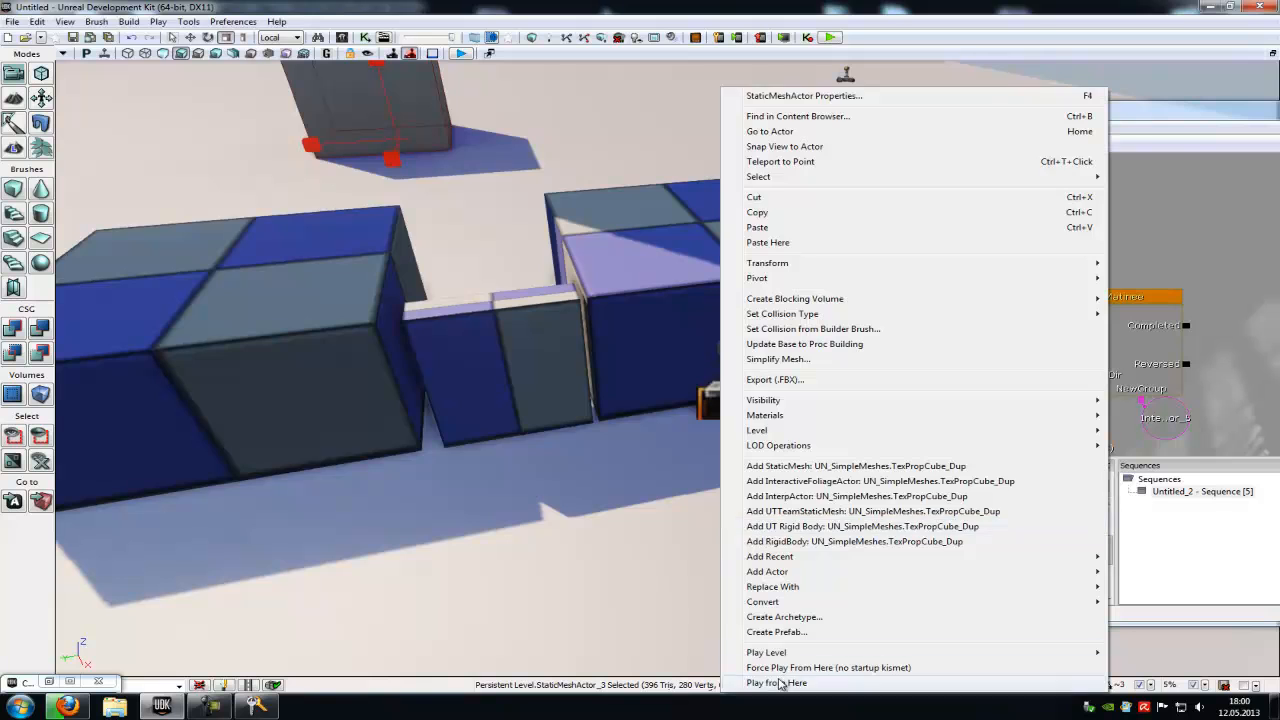
- Play-test the door again from this spot and close the preview
left_click(774, 683)
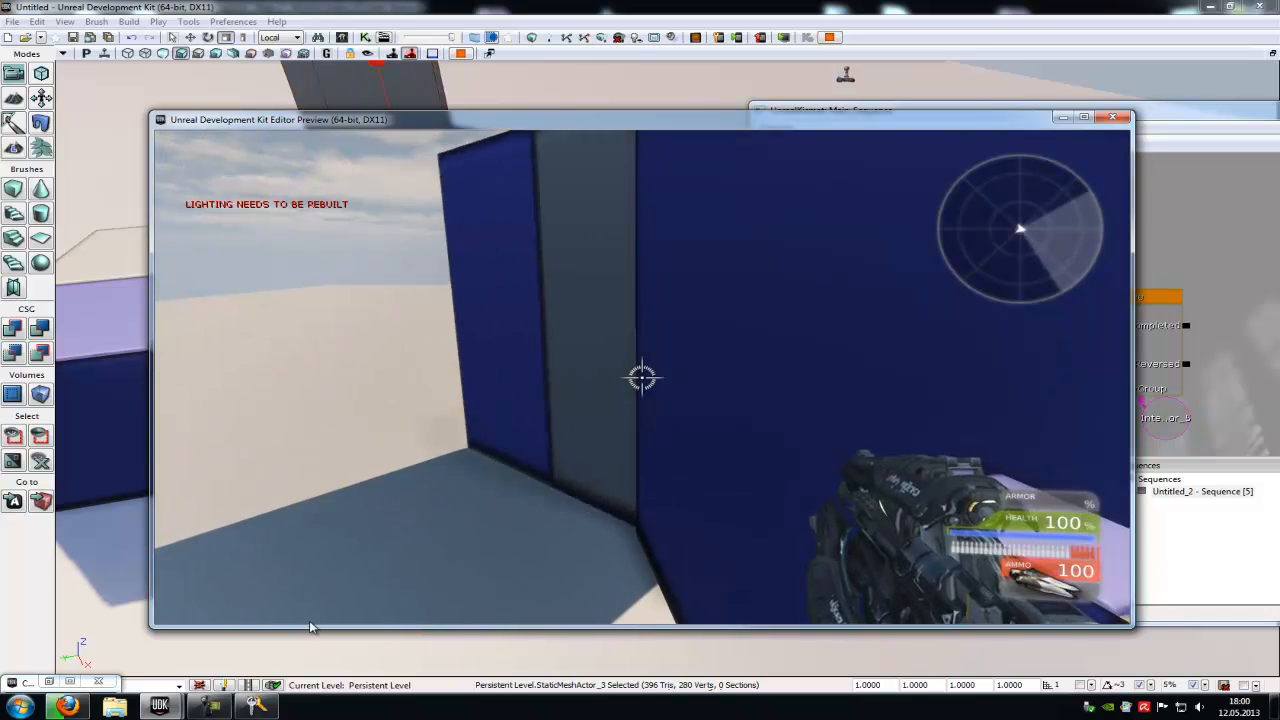
left_click(1111, 117)
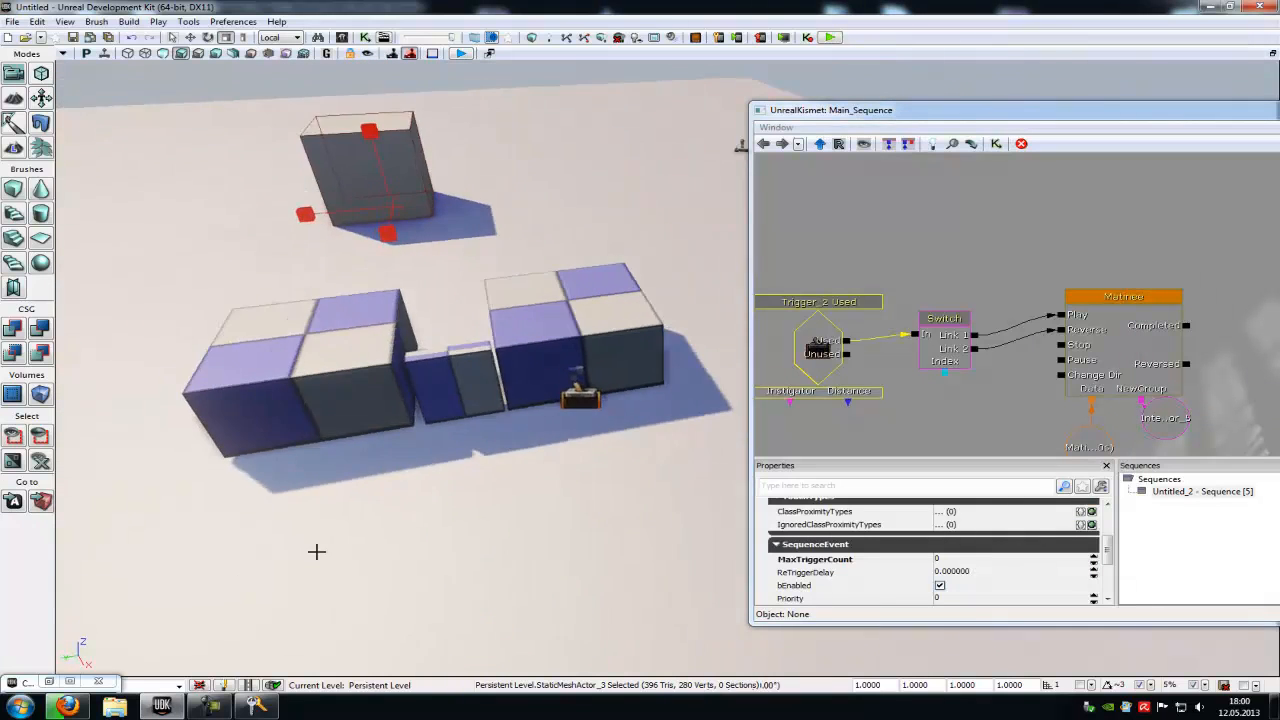